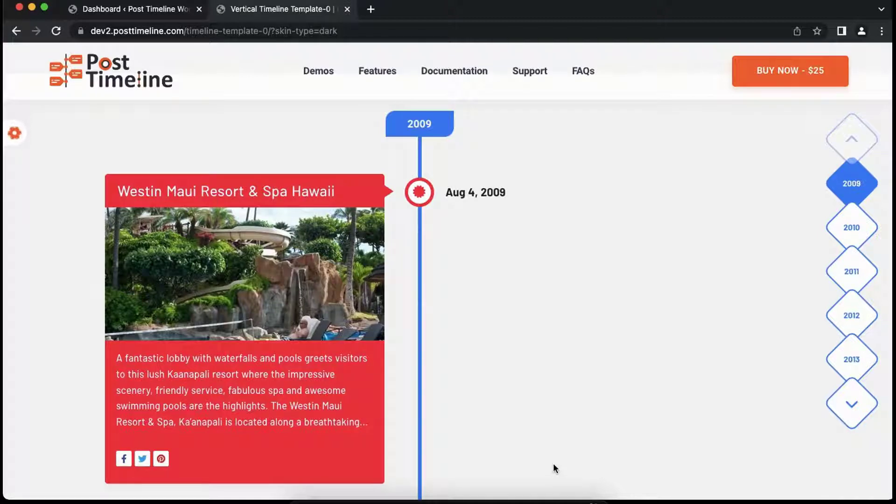
mouse_move(296, 346)
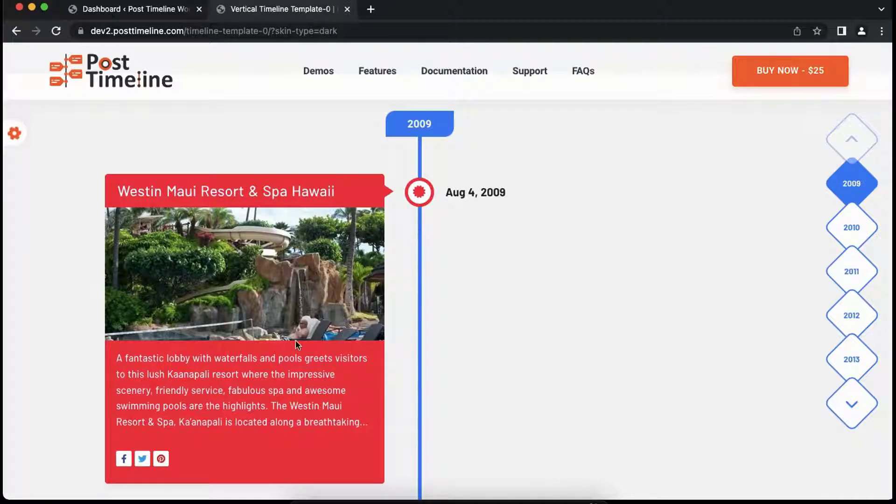
From the plugin dashboard, start a new timeline post via Post Timelines > Add New
left_click(134, 9)
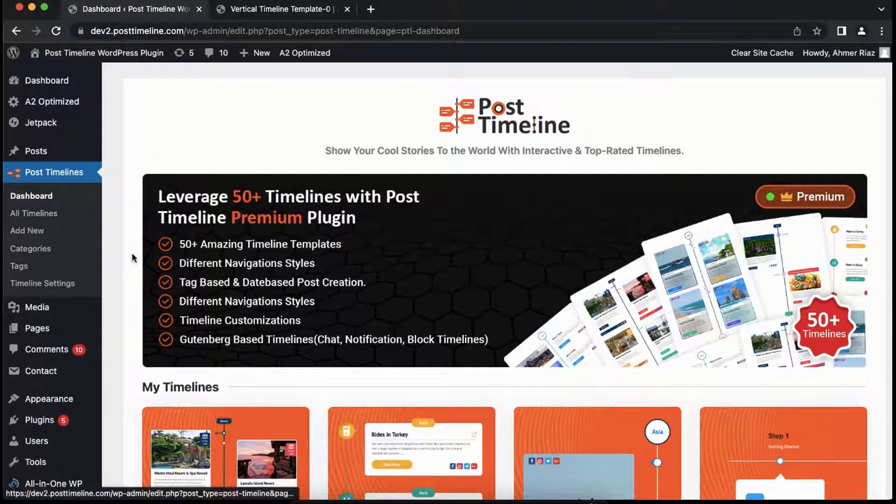
scroll("down", 3)
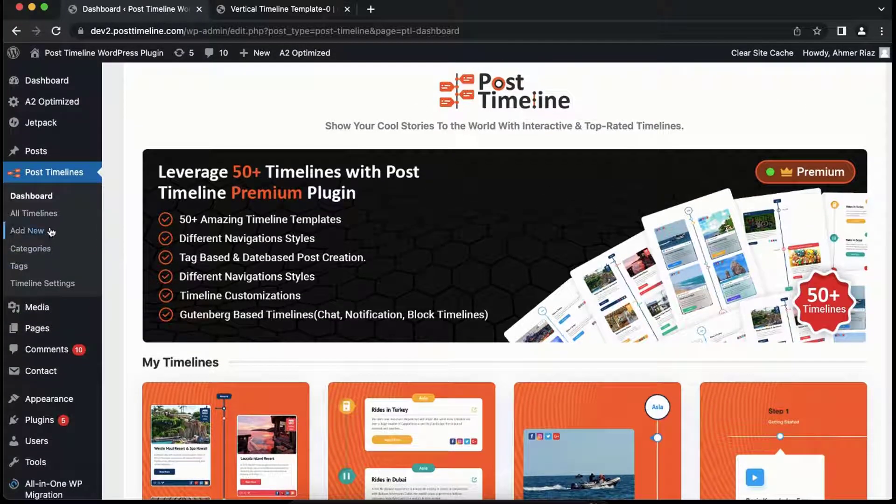
left_click(27, 231)
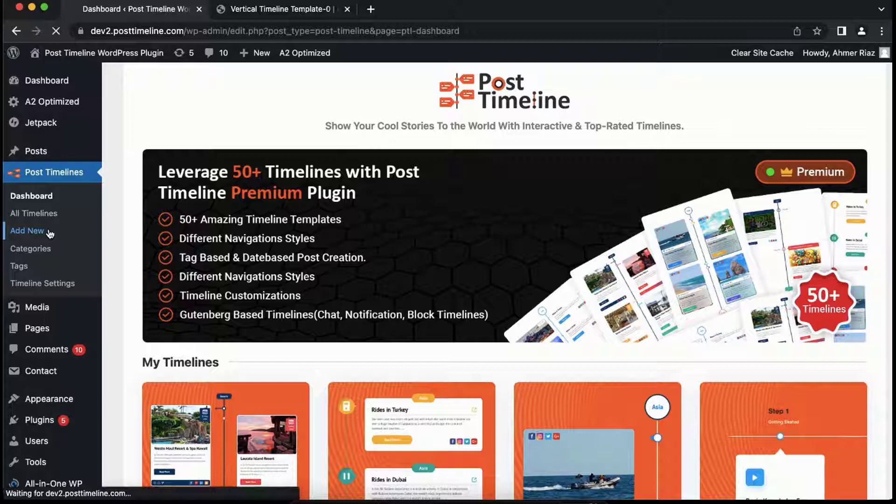
left_click(27, 231)
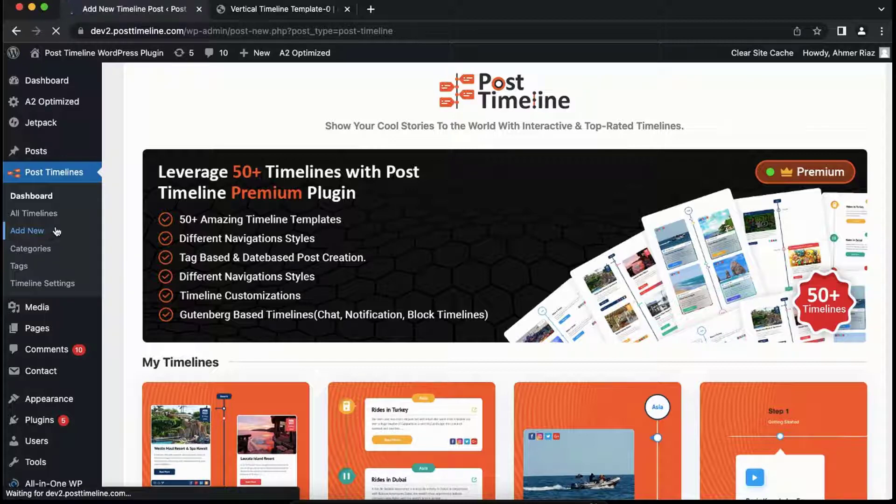
Title the post 'New Timeline', write 'Best Timeline Plugin ever - Post Timeline Plugin', and check Holiday
left_click(27, 231)
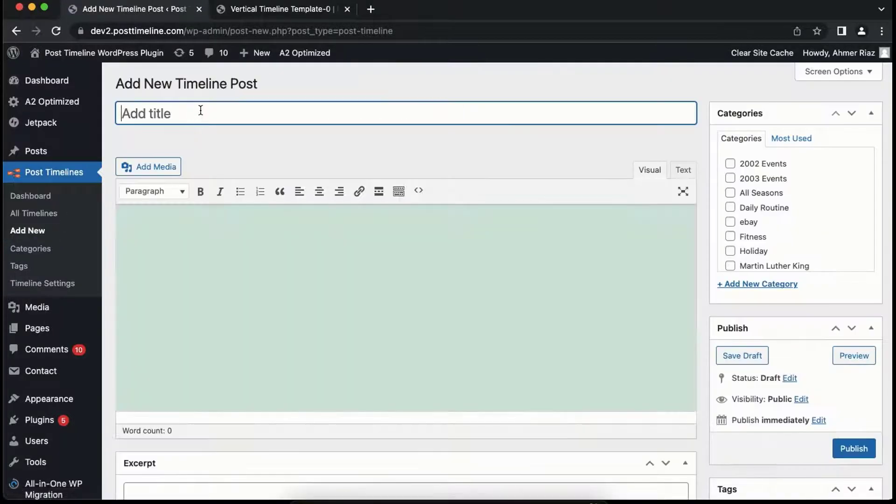
type("Ne")
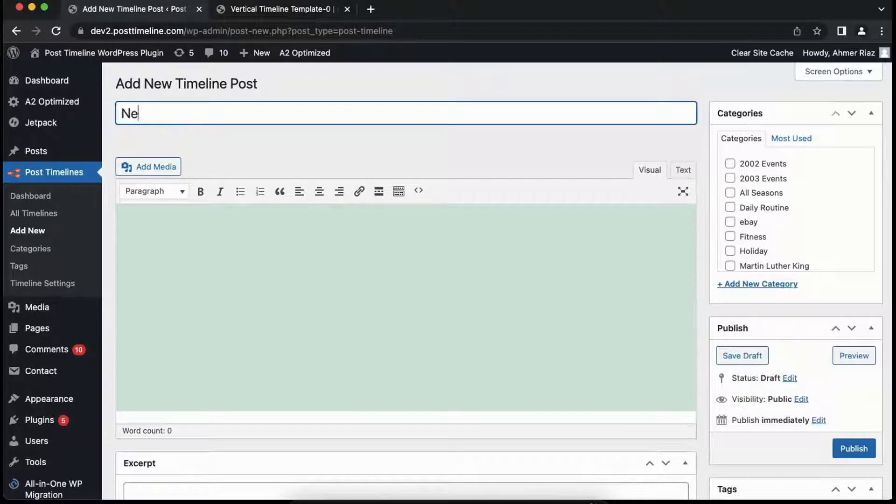
type("Best")
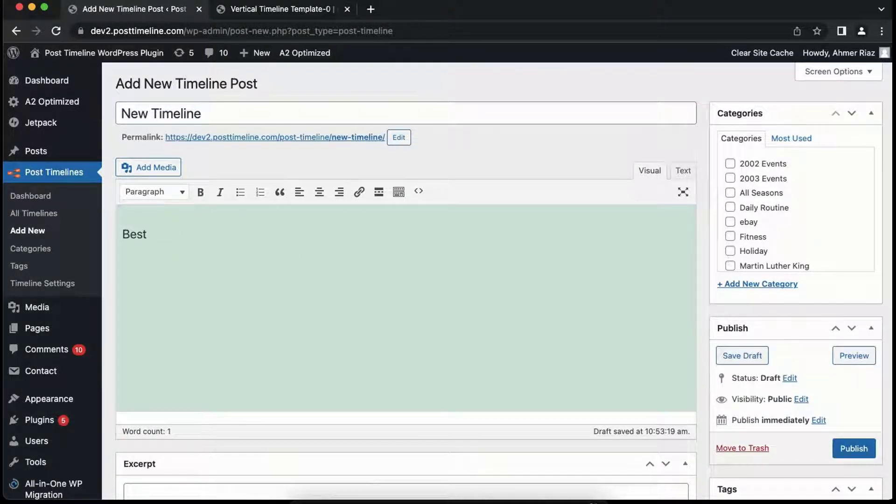
type("Timeline Plugin")
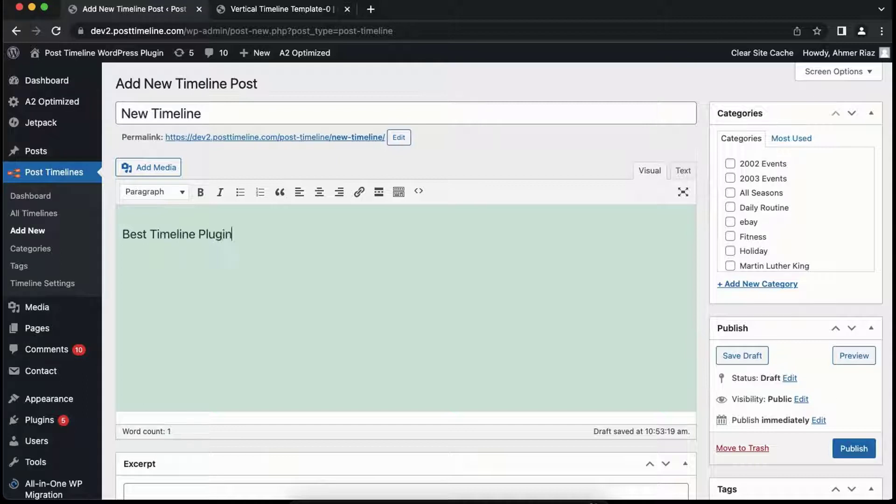
type("ever - Post Timelin")
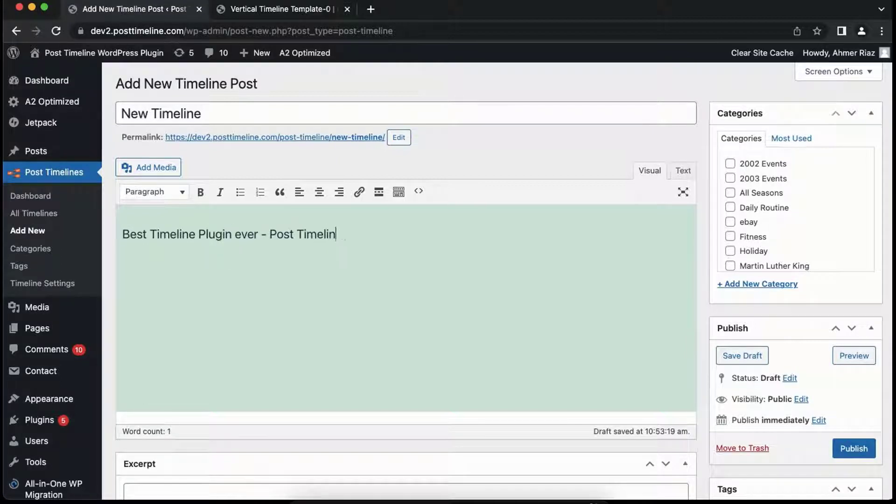
type("e Plugin")
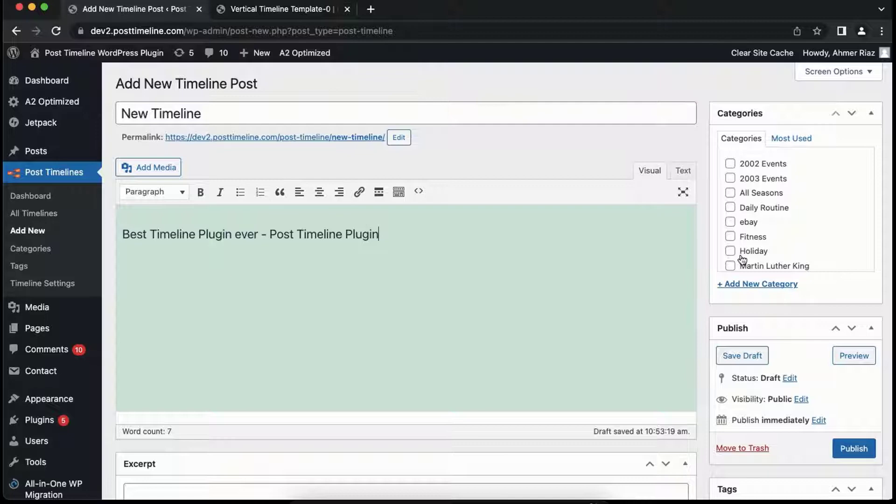
left_click(730, 251)
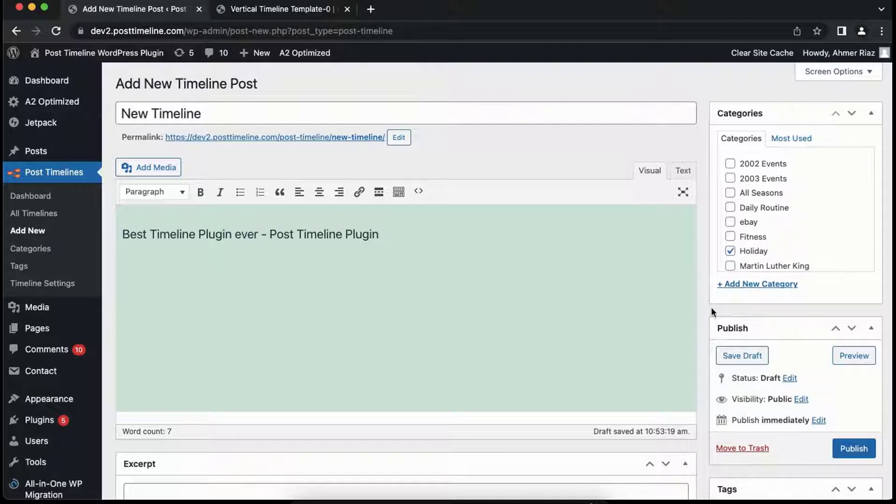
Set the beach umbrella photo as featured image and pick a Font Awesome post icon
scroll("down", 3)
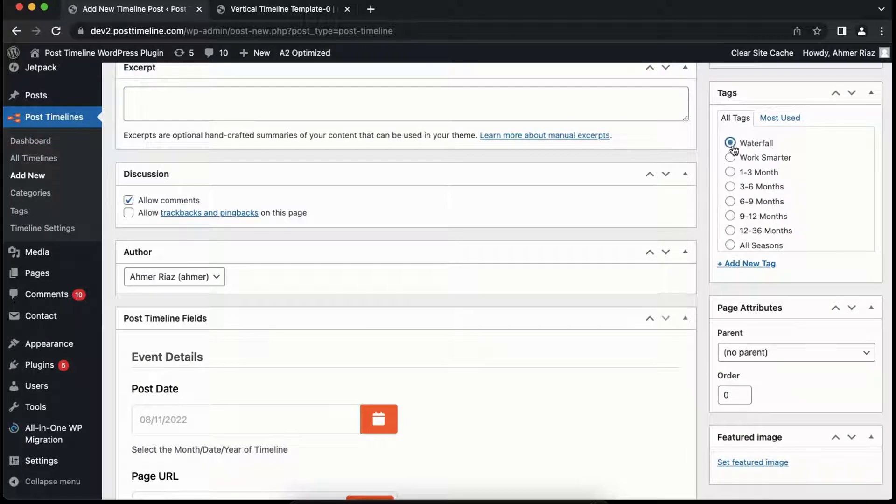
scroll("down", 3)
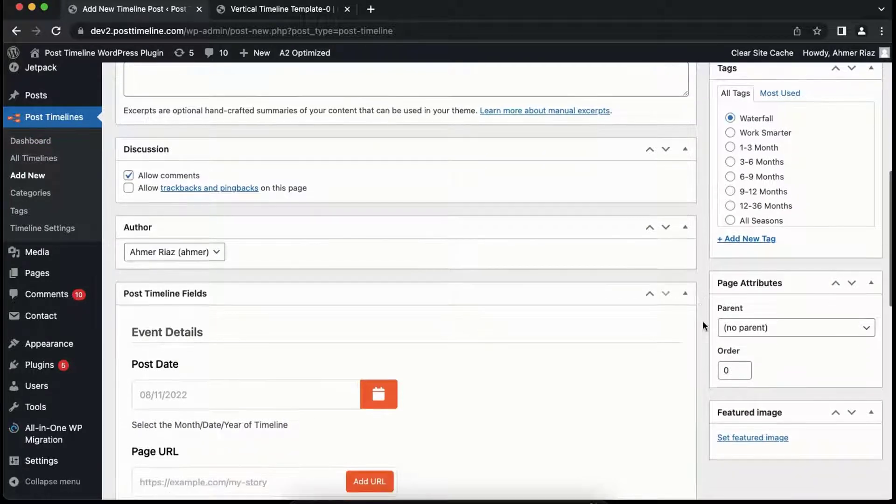
left_click(753, 437)
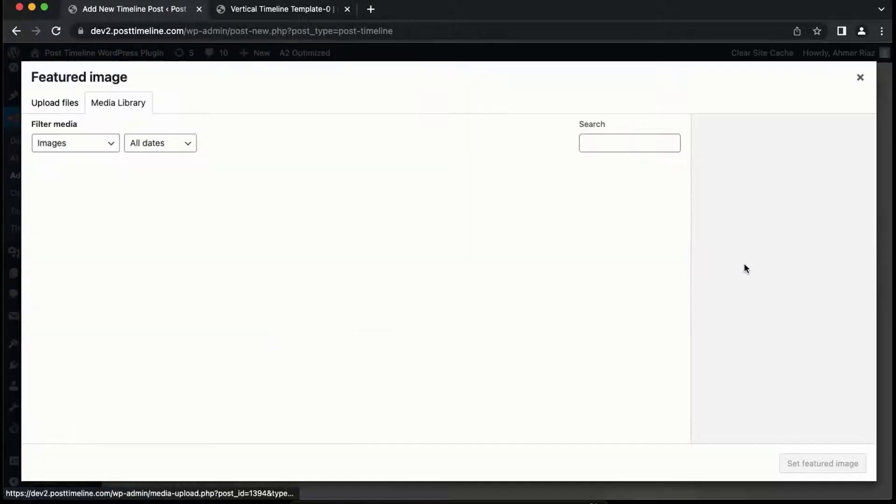
left_click(355, 206)
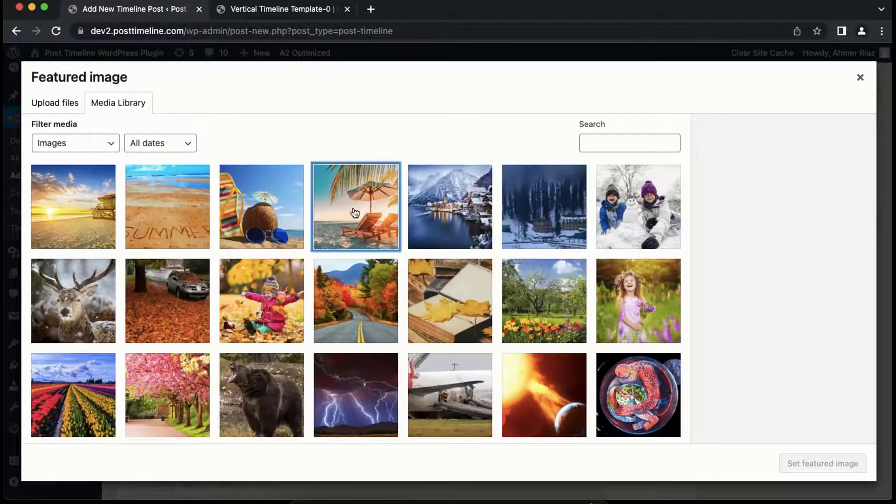
left_click(860, 77)
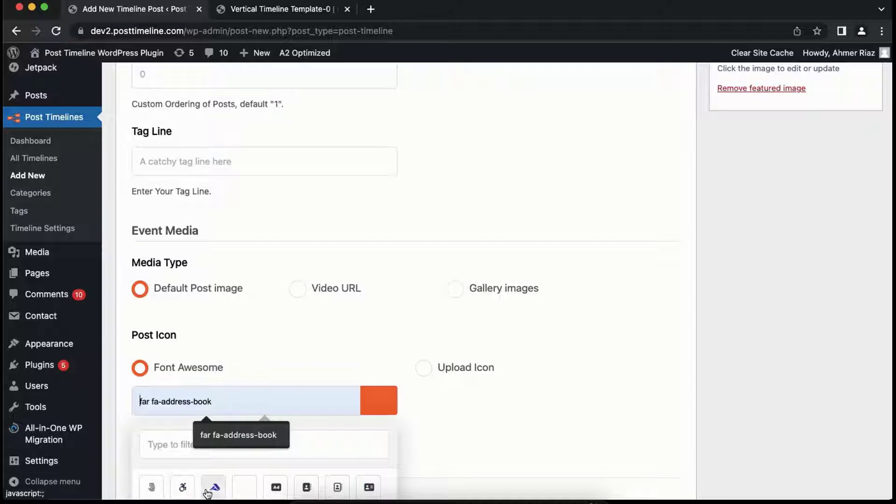
left_click(213, 487)
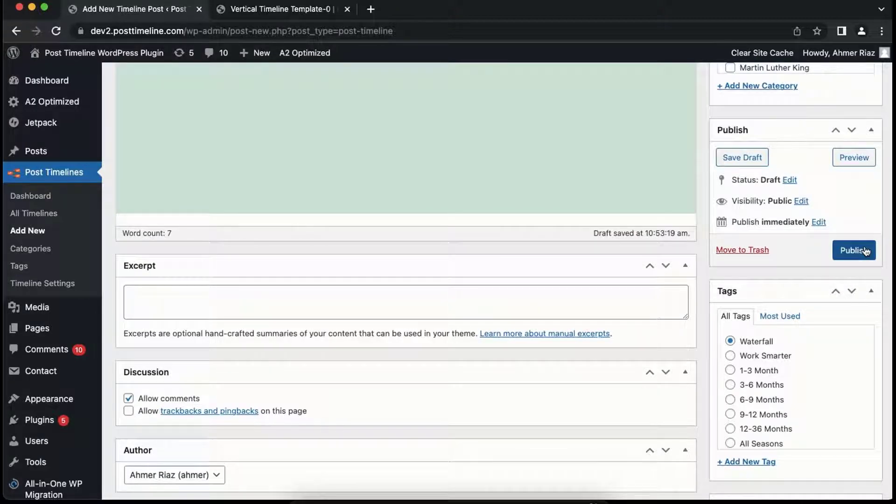
Publish the New Timeline post and review its fields, featured image and Waterfall tag
left_click(854, 250)
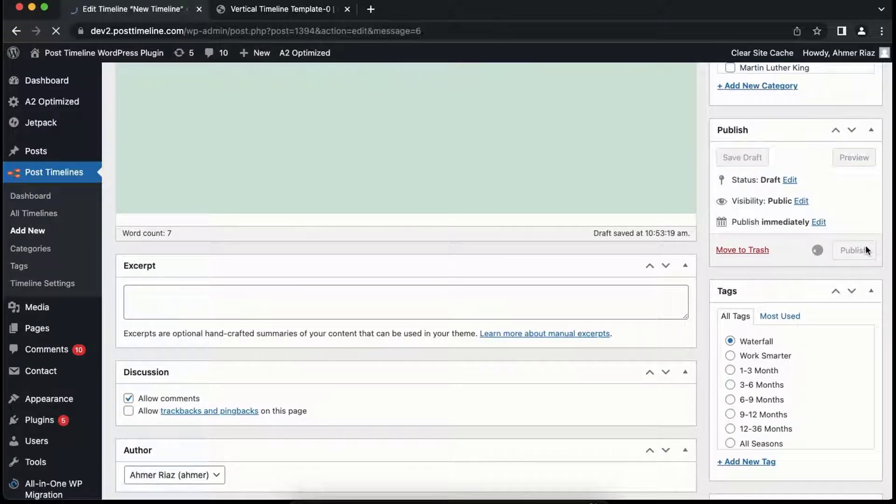
left_click(855, 251)
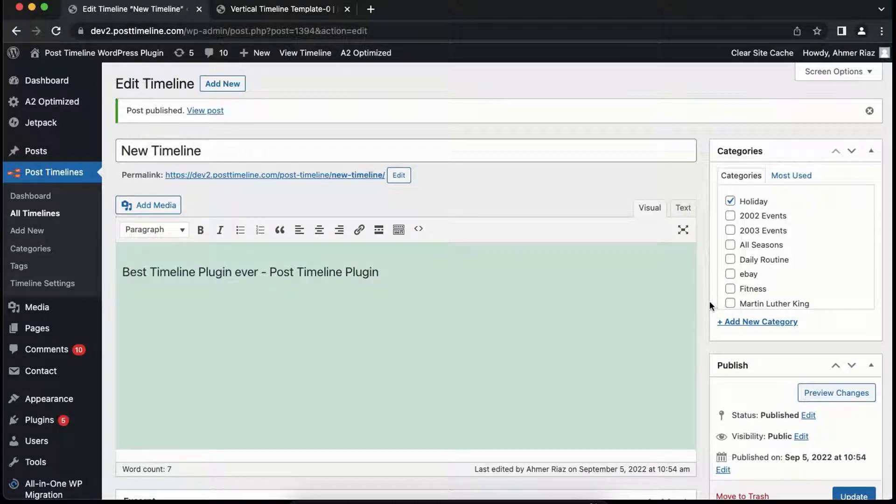
scroll("down", 3)
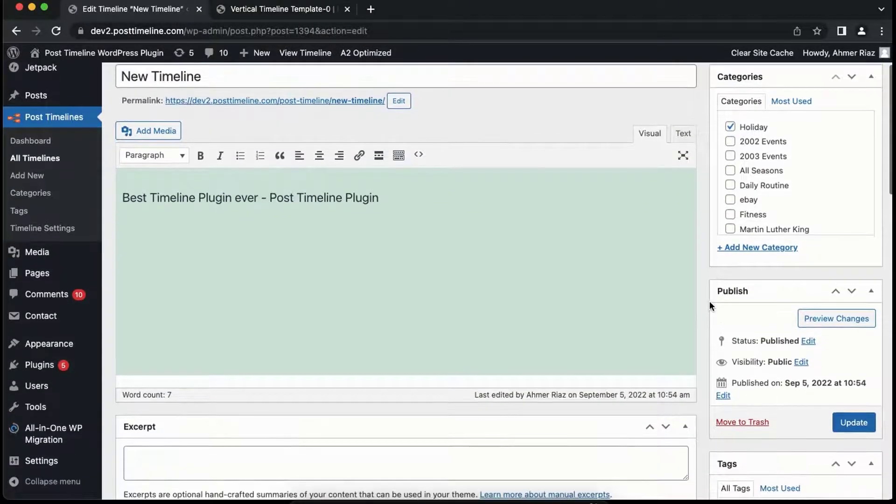
scroll("down", 3)
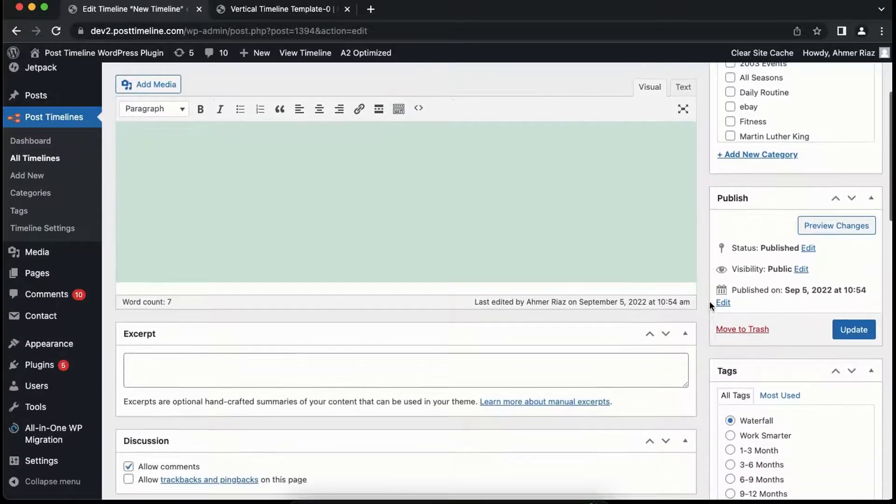
scroll("down", 3)
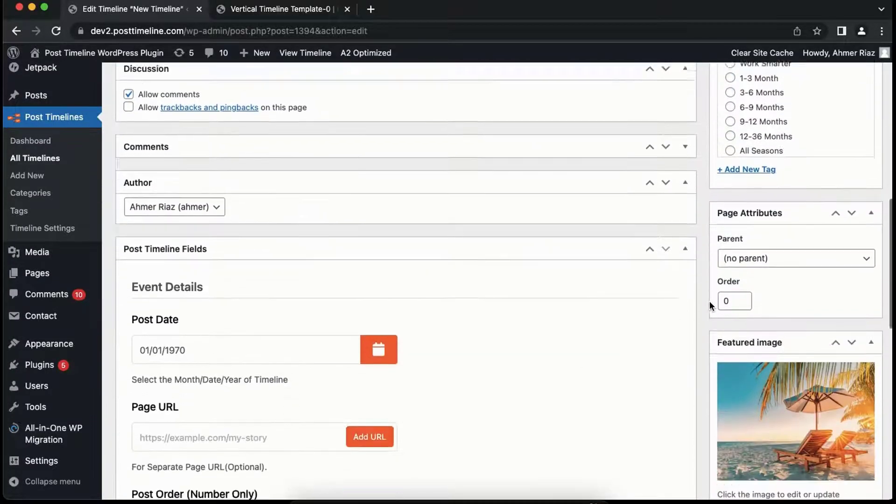
scroll("down", 3)
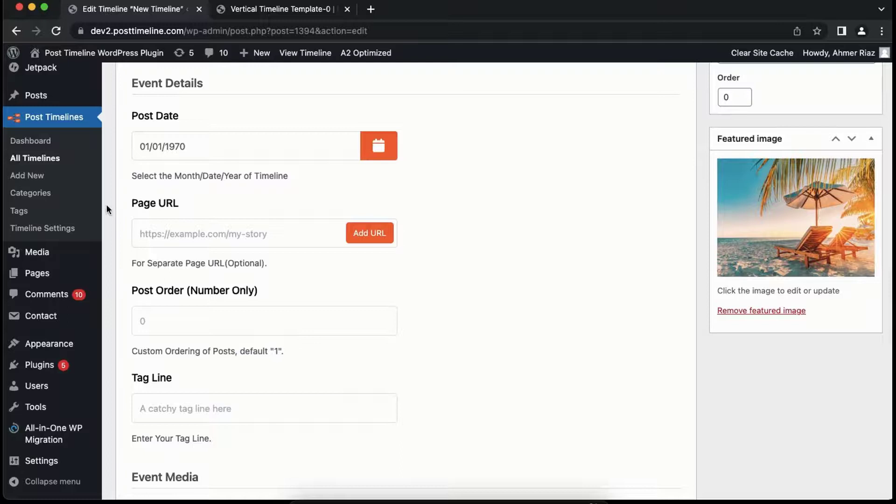
mouse_move(37, 274)
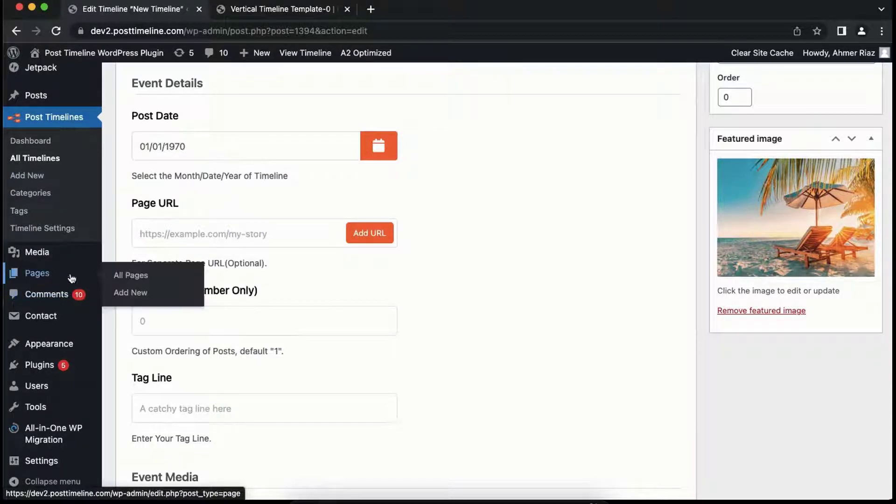
Title a new page 'New Timeline Page' and add a Post-timeline Shortcode Generator block with its dialog
left_click(130, 292)
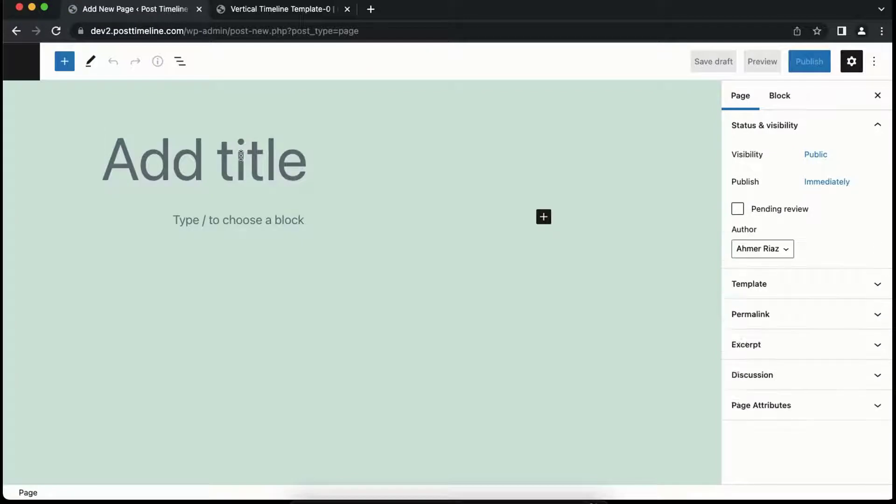
type("New Timeline Page")
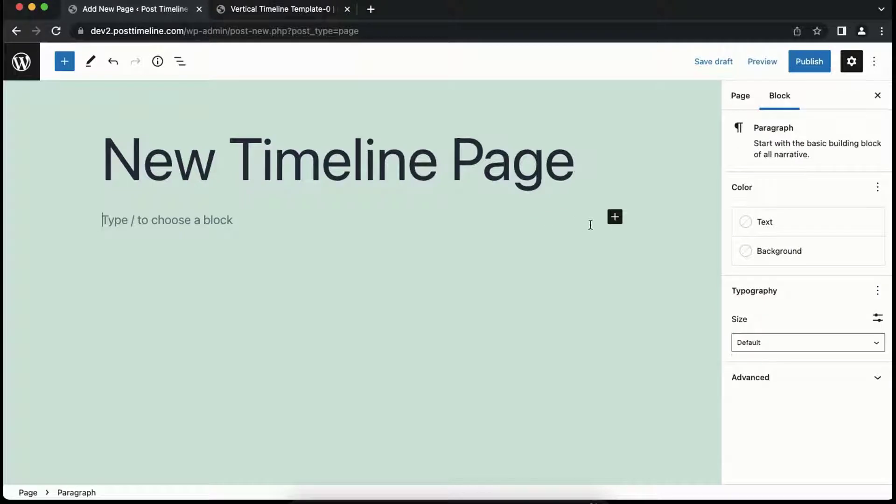
left_click(615, 216)
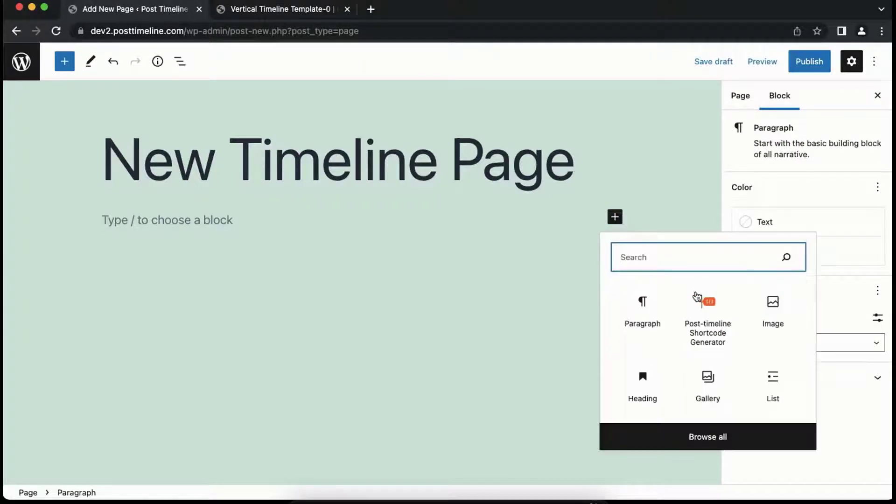
left_click(707, 309)
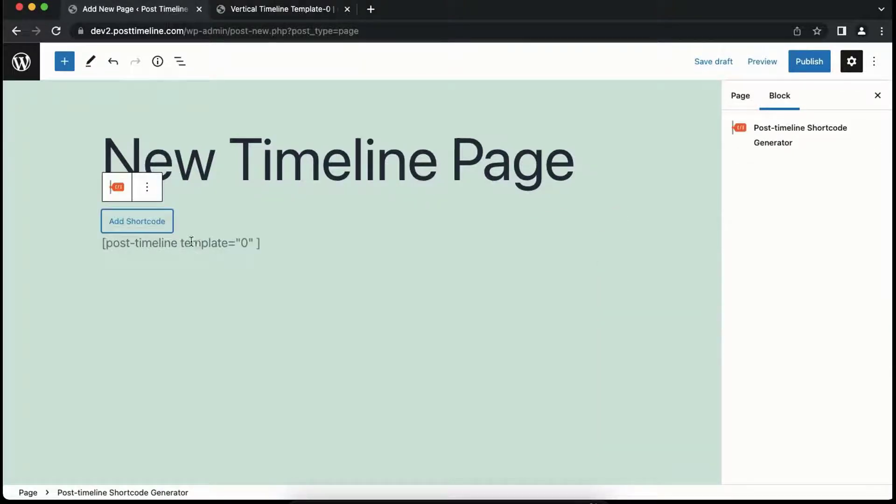
right_click(145, 218)
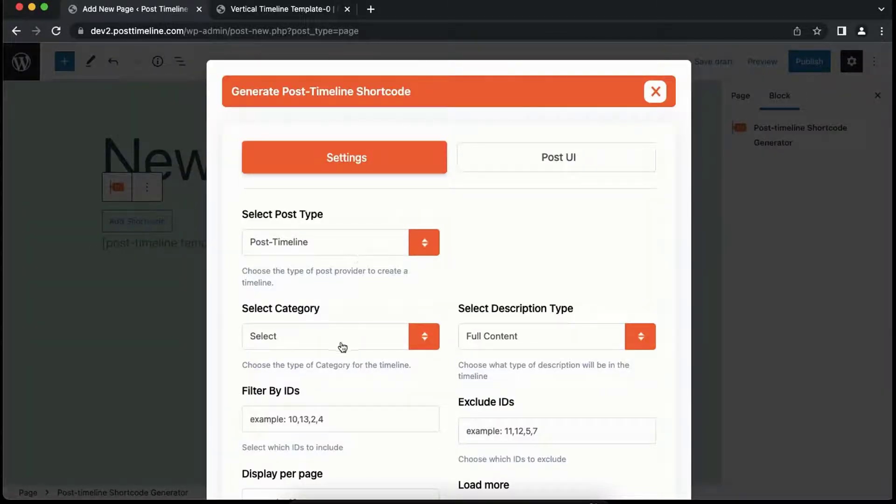
Choose the Holiday category as the shortcode's post source
left_click(340, 336)
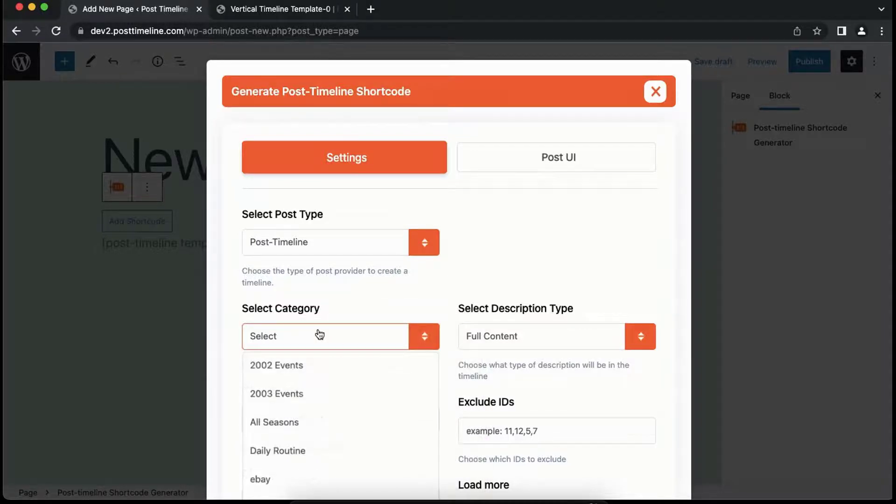
mouse_move(461, 385)
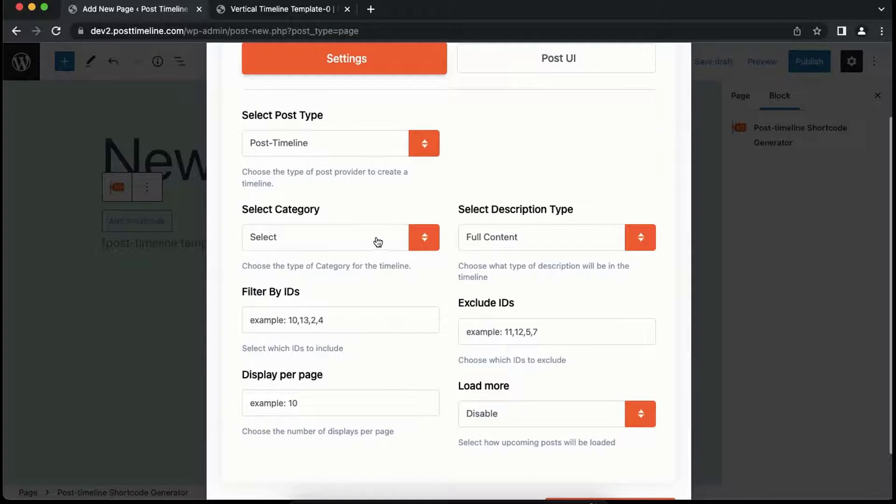
left_click(339, 237)
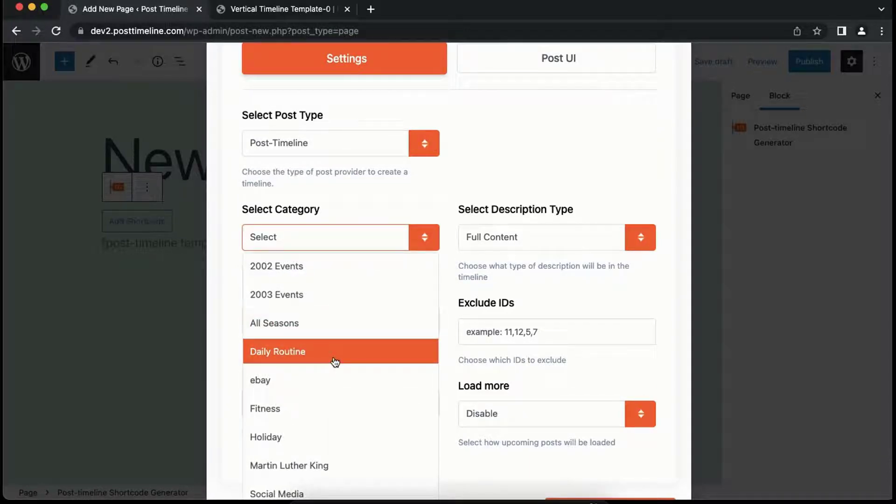
left_click(265, 437)
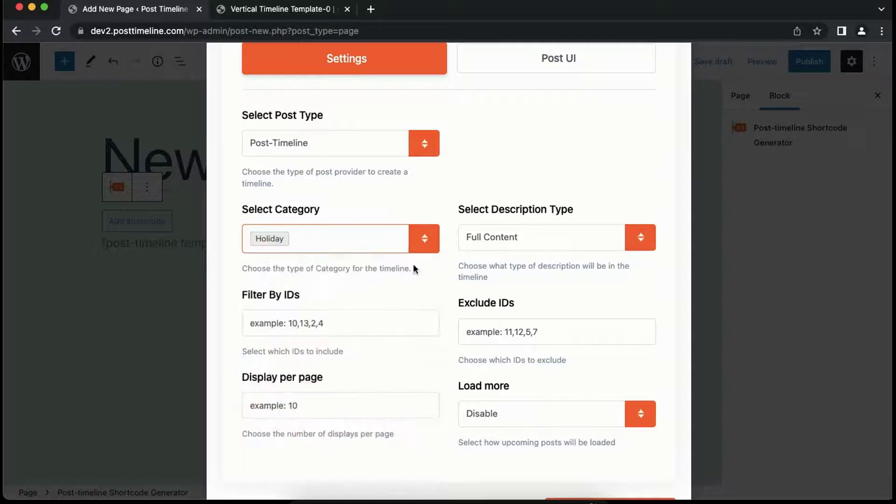
left_click(557, 58)
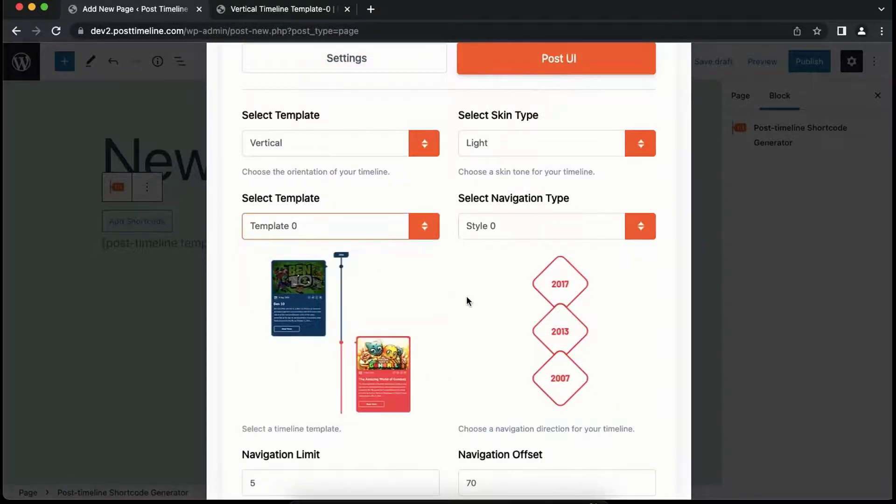
Insert the Vertical Template 0 Holiday timeline shortcode into the page
scroll("down", 3)
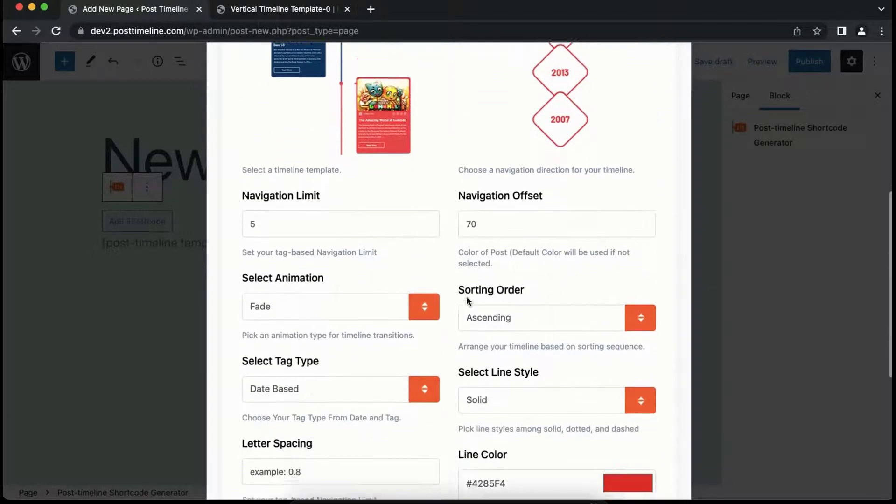
scroll("down", 3)
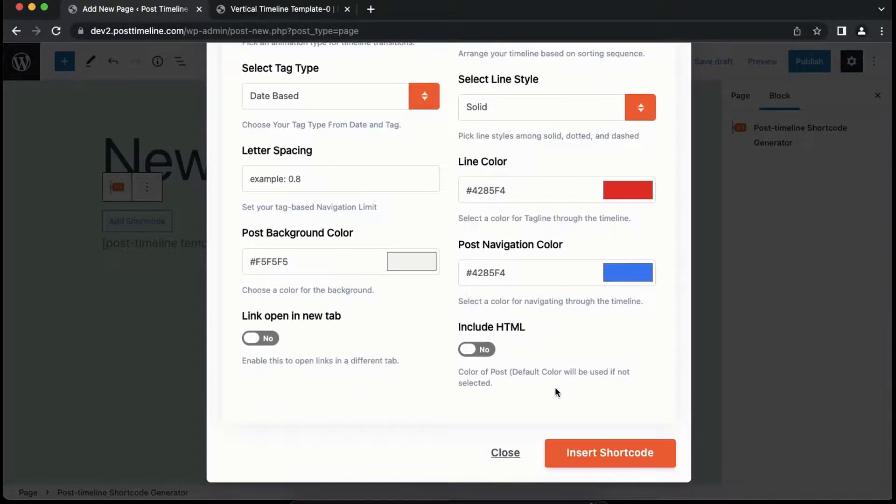
mouse_move(575, 453)
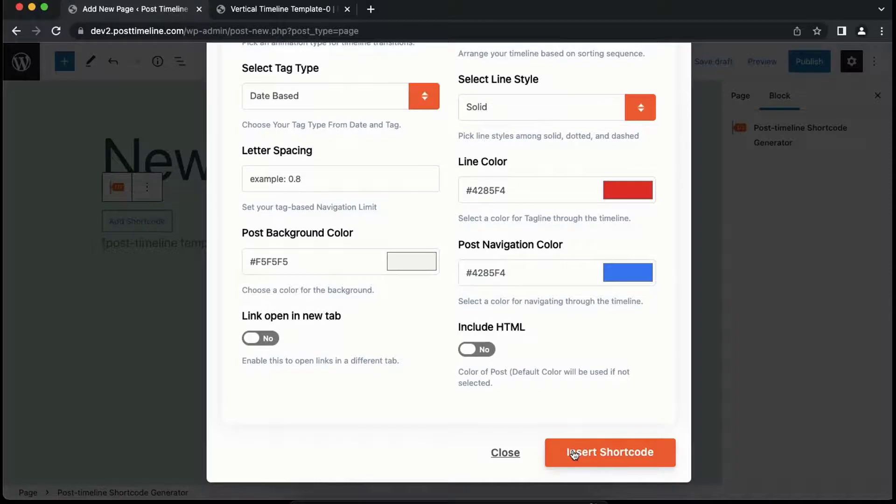
left_click(609, 452)
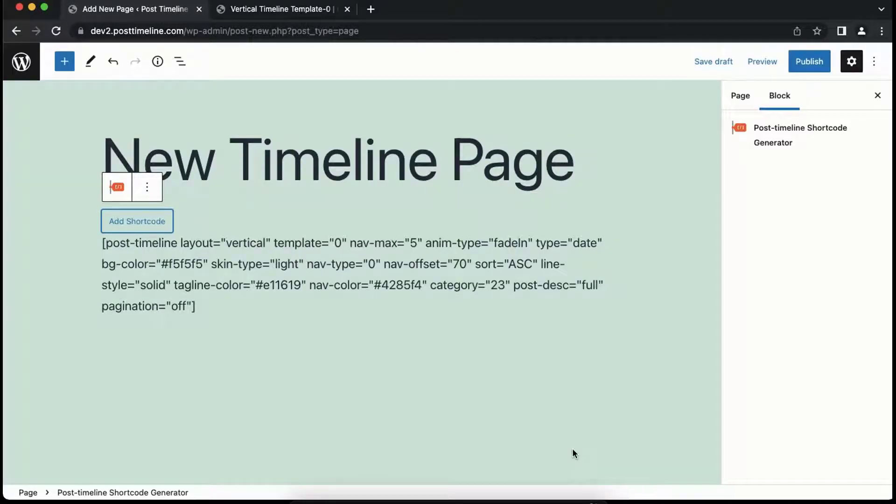
mouse_move(638, 331)
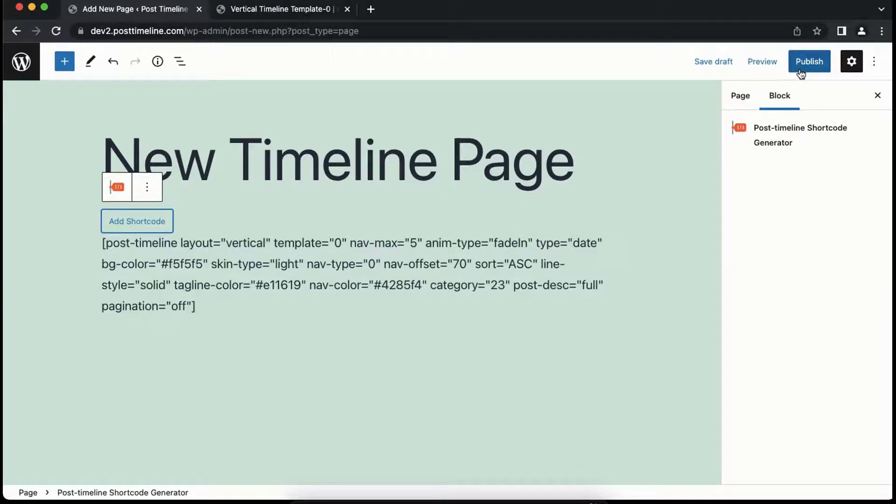
Publish 'New Timeline Page' and view its live front end
left_click(809, 62)
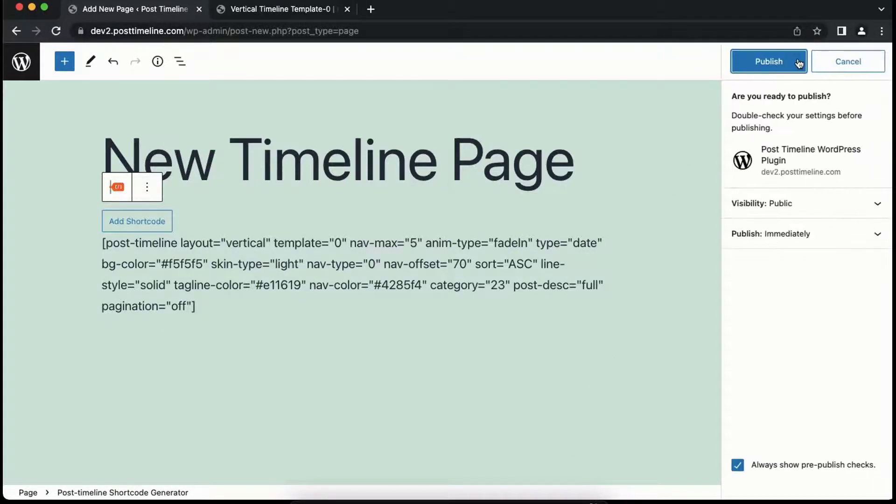
left_click(769, 62)
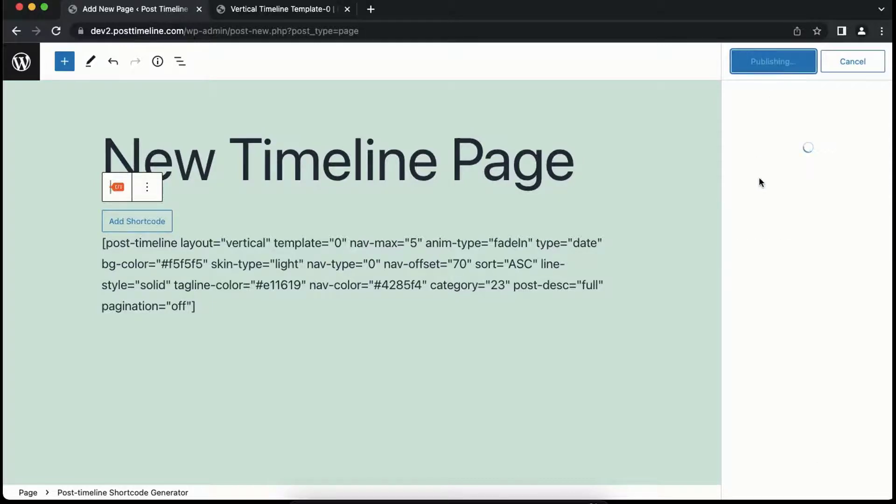
left_click(773, 62)
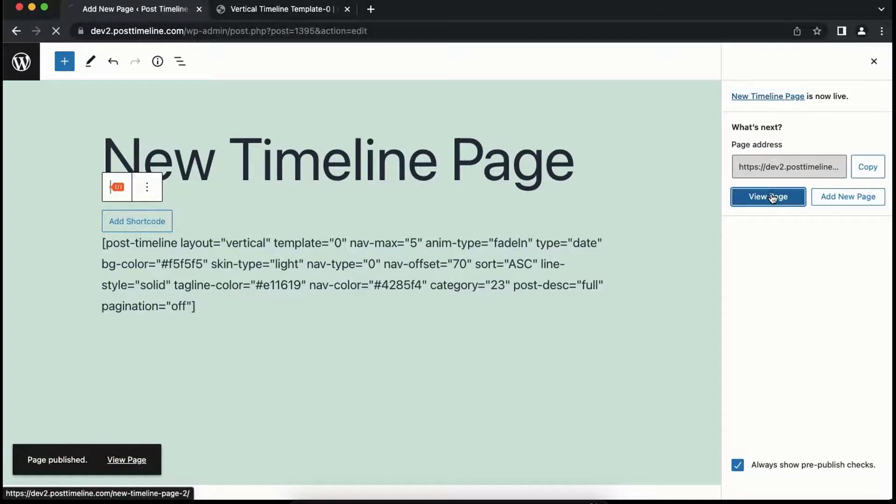
left_click(768, 197)
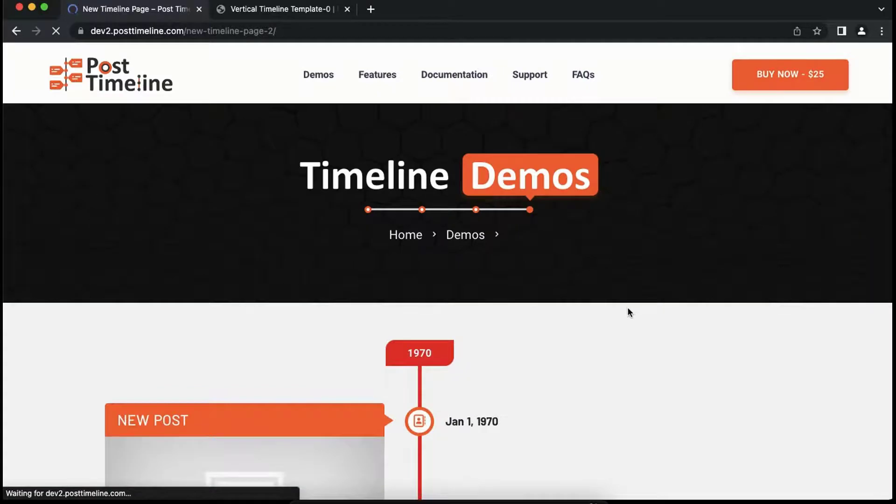
scroll("down", 3)
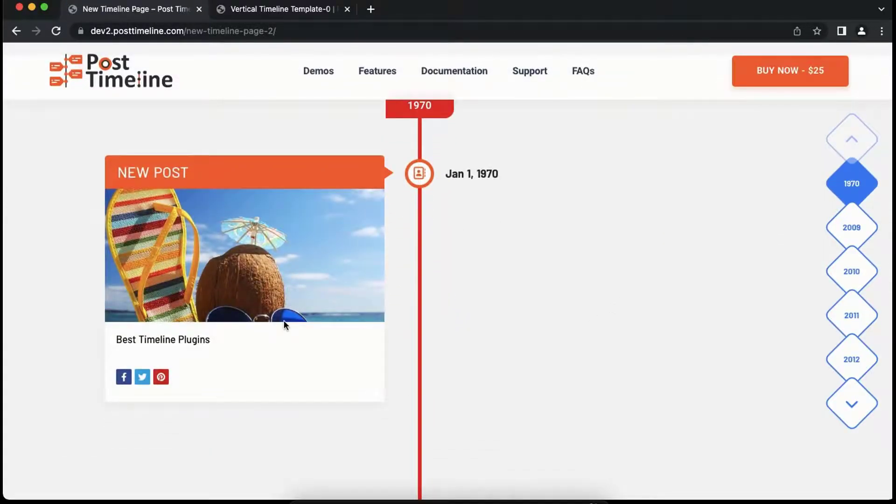
mouse_move(198, 184)
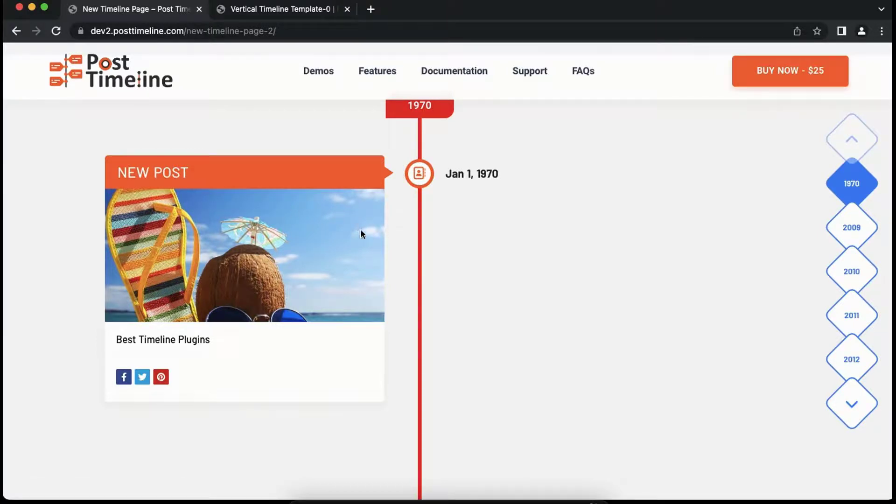
mouse_move(395, 262)
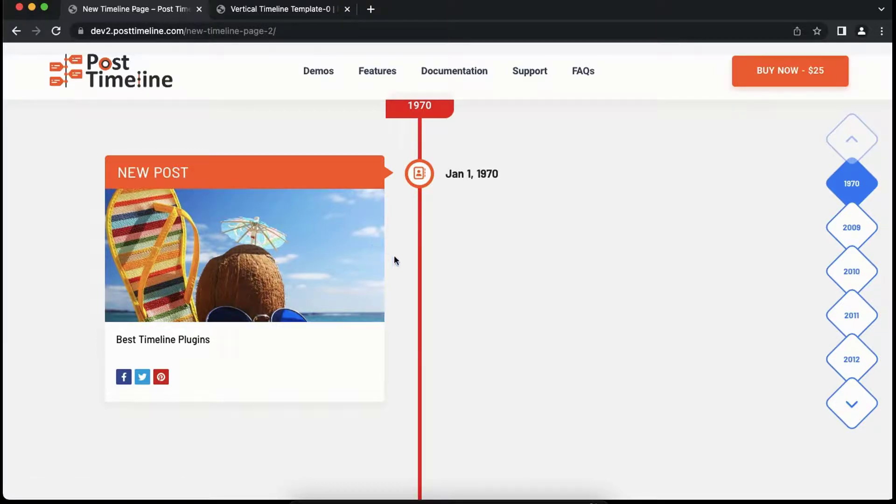
mouse_move(487, 288)
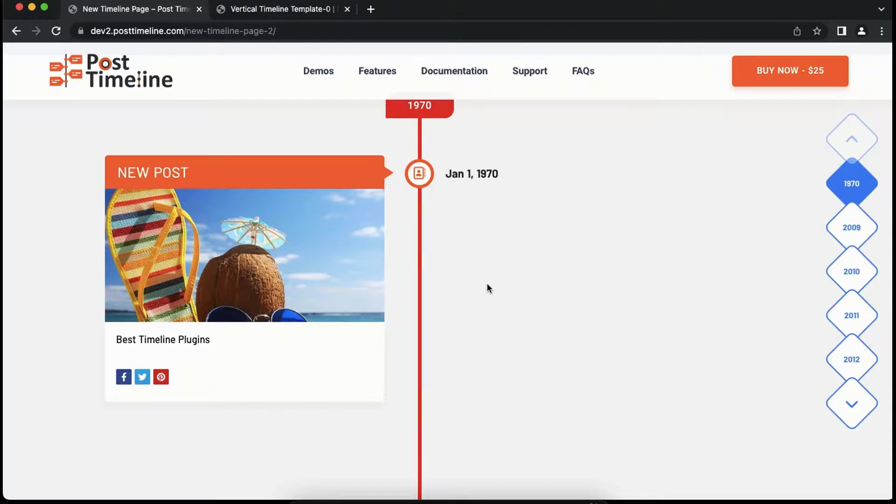
scroll("down", 3)
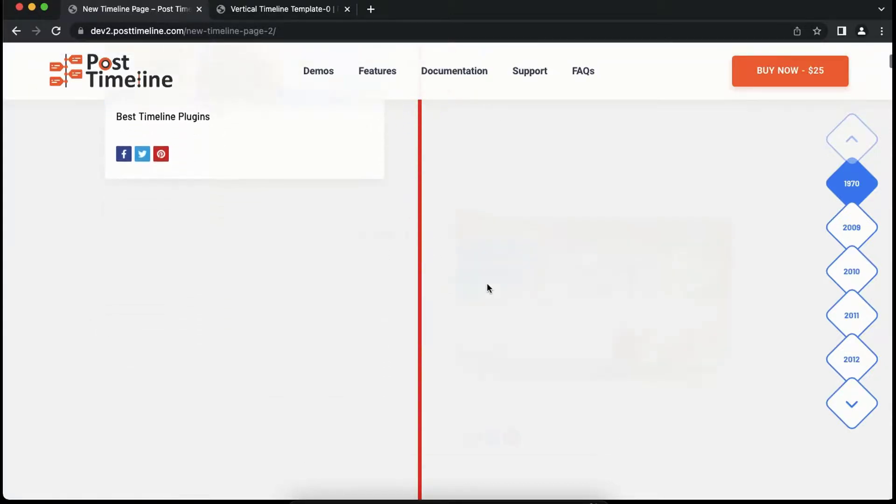
left_click(852, 228)
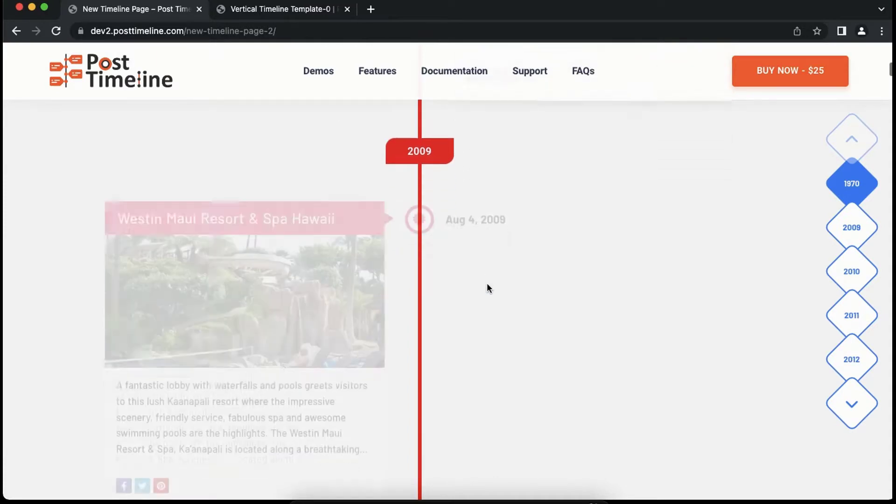